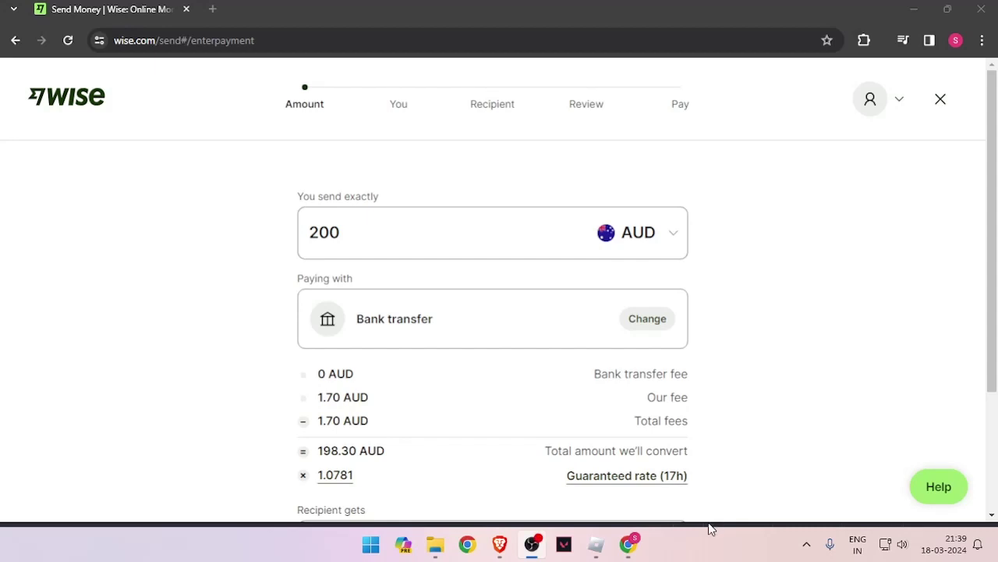
mouse_move(683, 533)
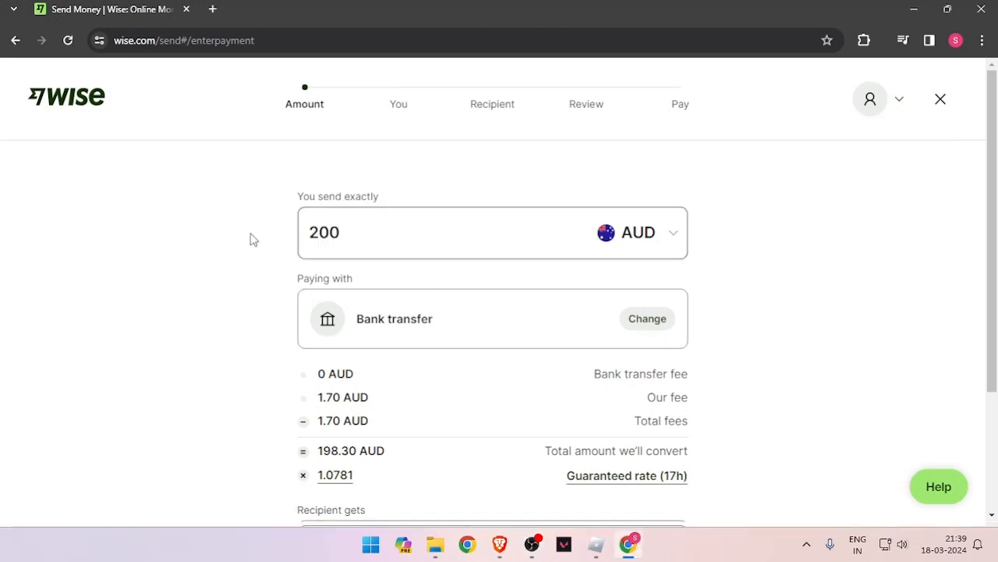
Set the recipient currency to EUR (119.69 EUR for 200 AUD) and continue to personal details
scroll(down, 3)
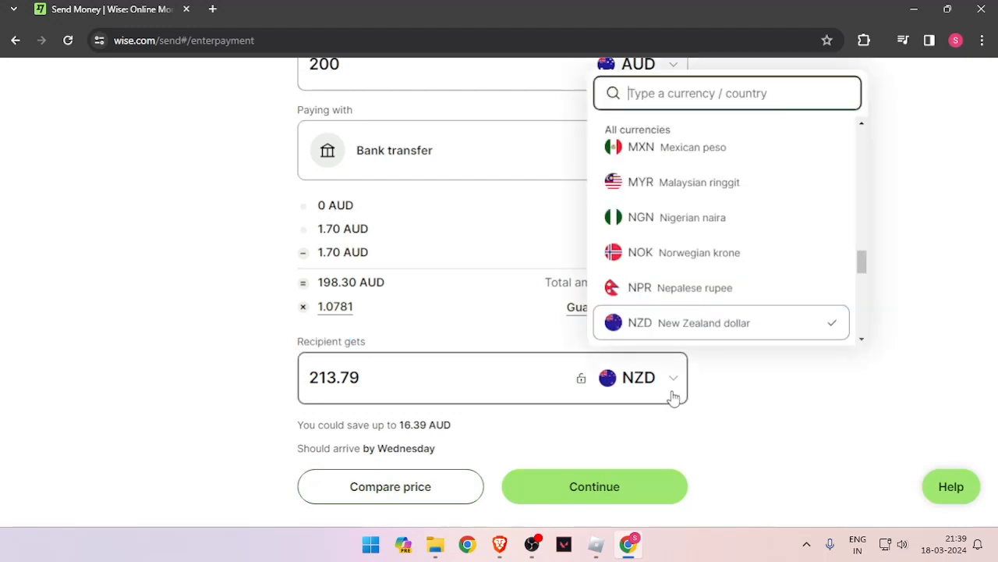
text(eu)
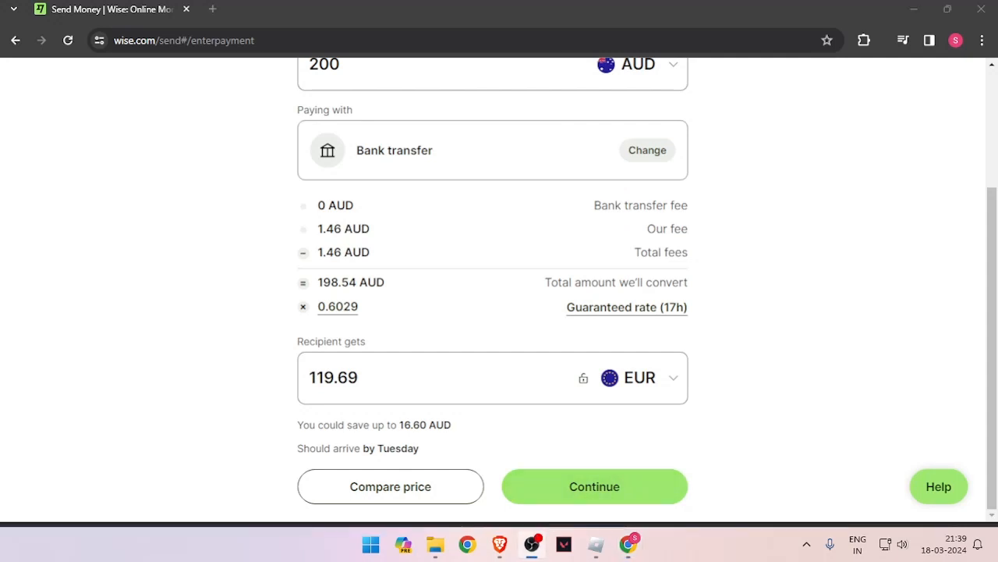
click(592, 487)
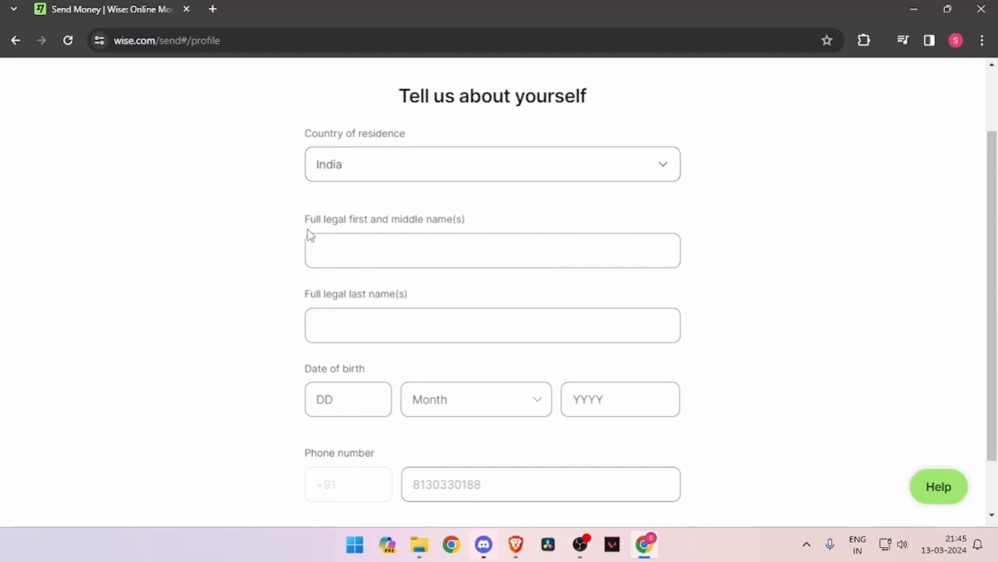
mouse_move(383, 372)
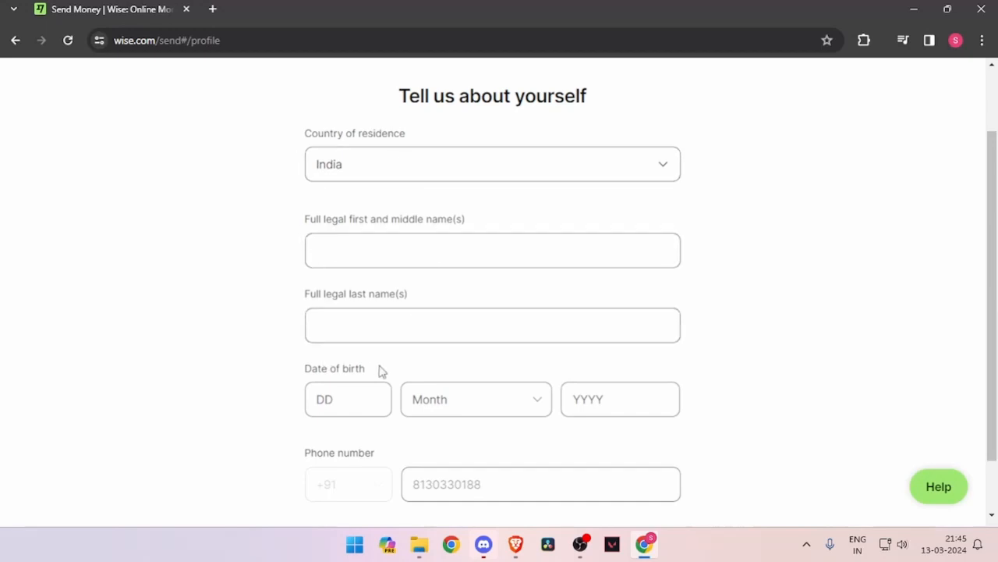
Scroll through the 'Tell us about yourself' form, country of residence India, name and birth date empty
scroll(down, 3)
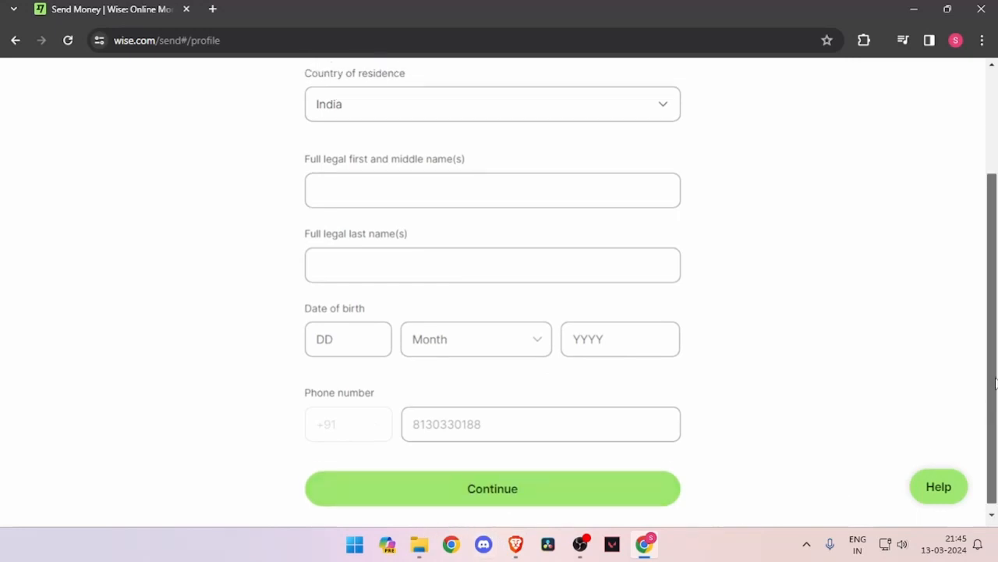
scroll(up, 3)
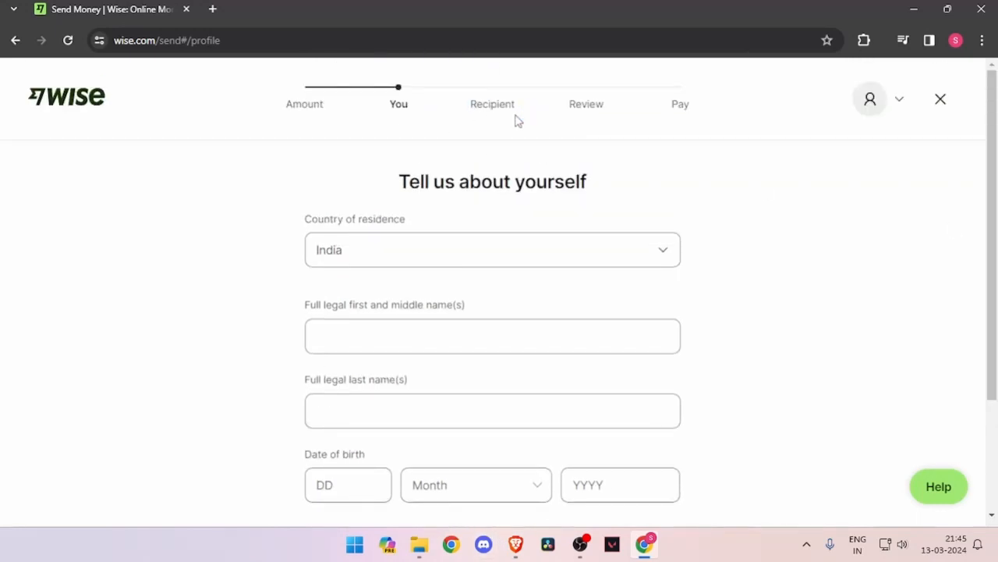
mouse_move(621, 156)
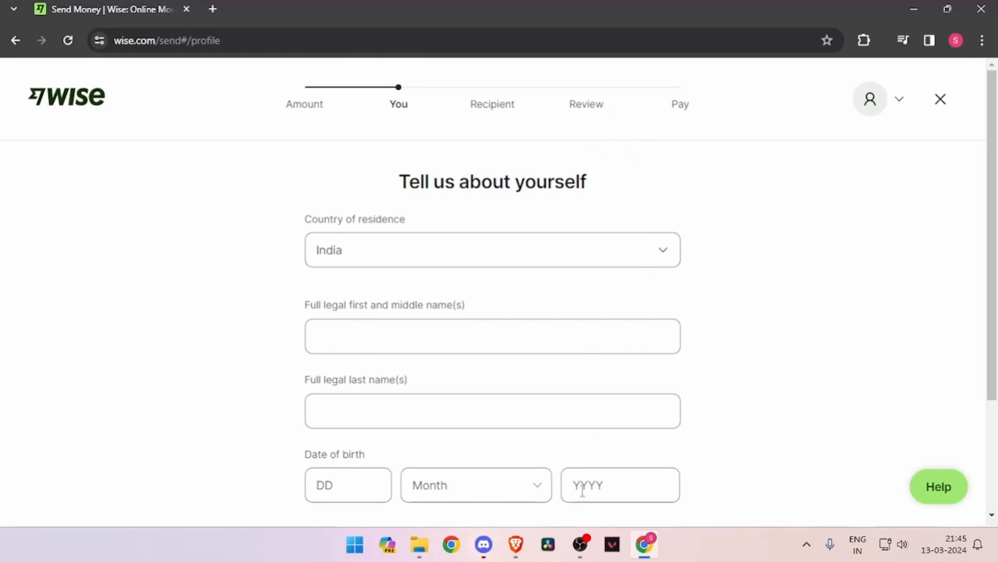
mouse_move(581, 490)
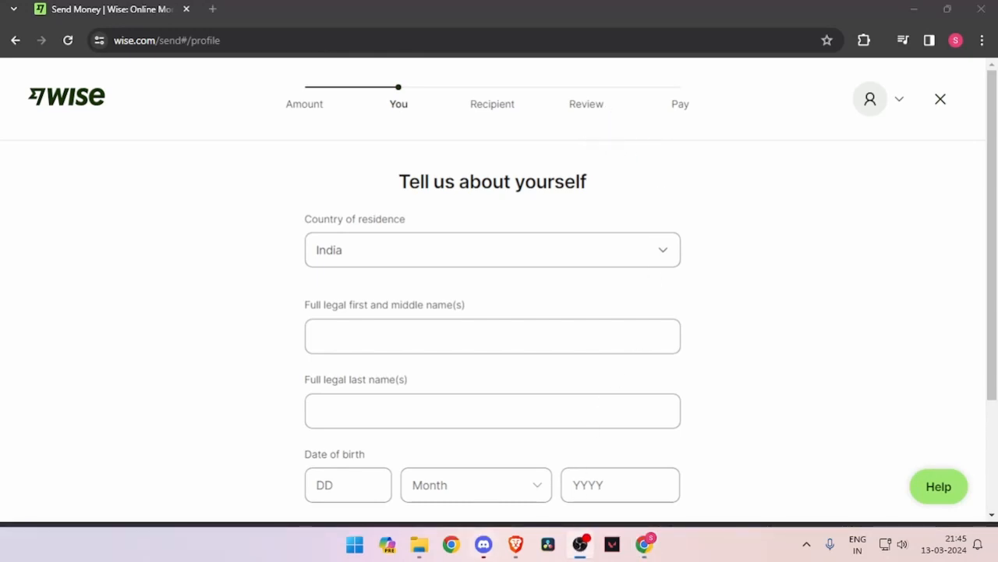